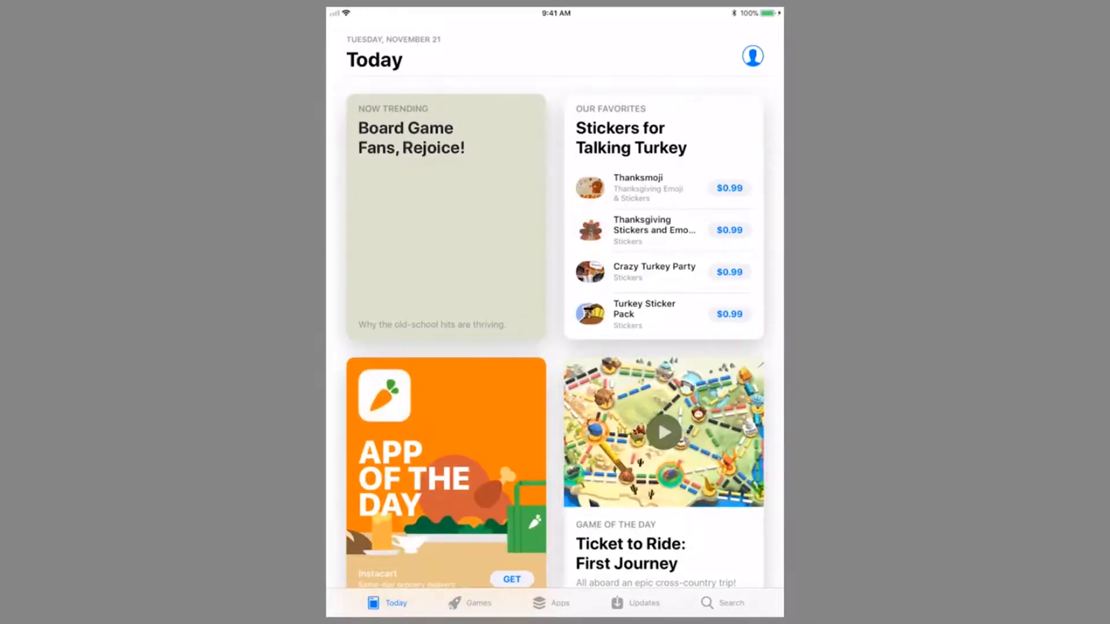
- Switch the App Store to its Search page and begin a query with 'o'
click(722, 602)
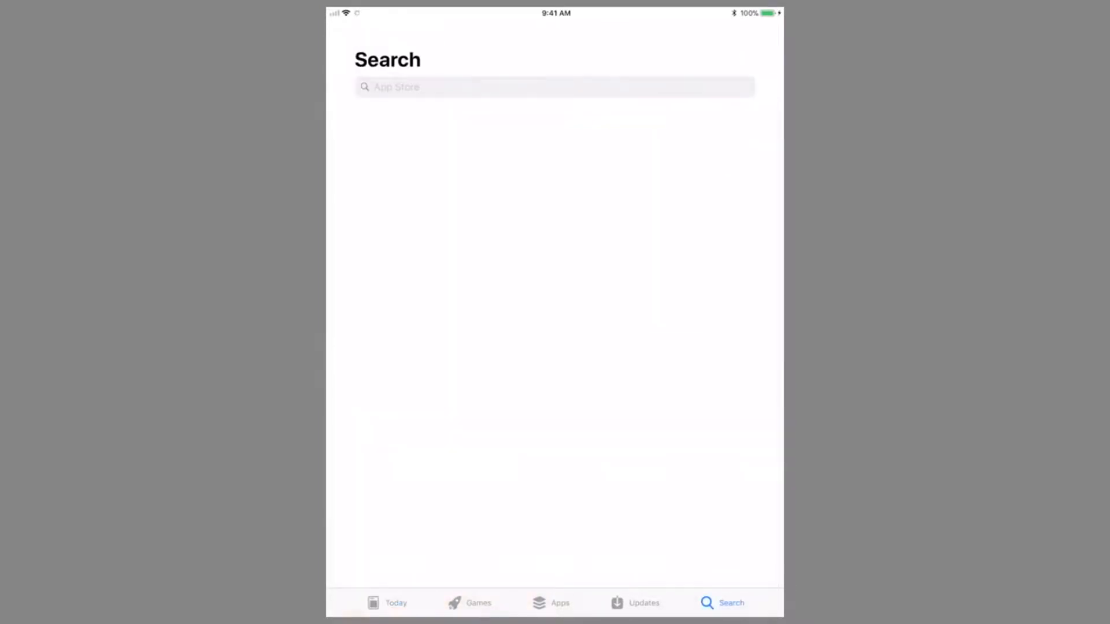
click(553, 87)
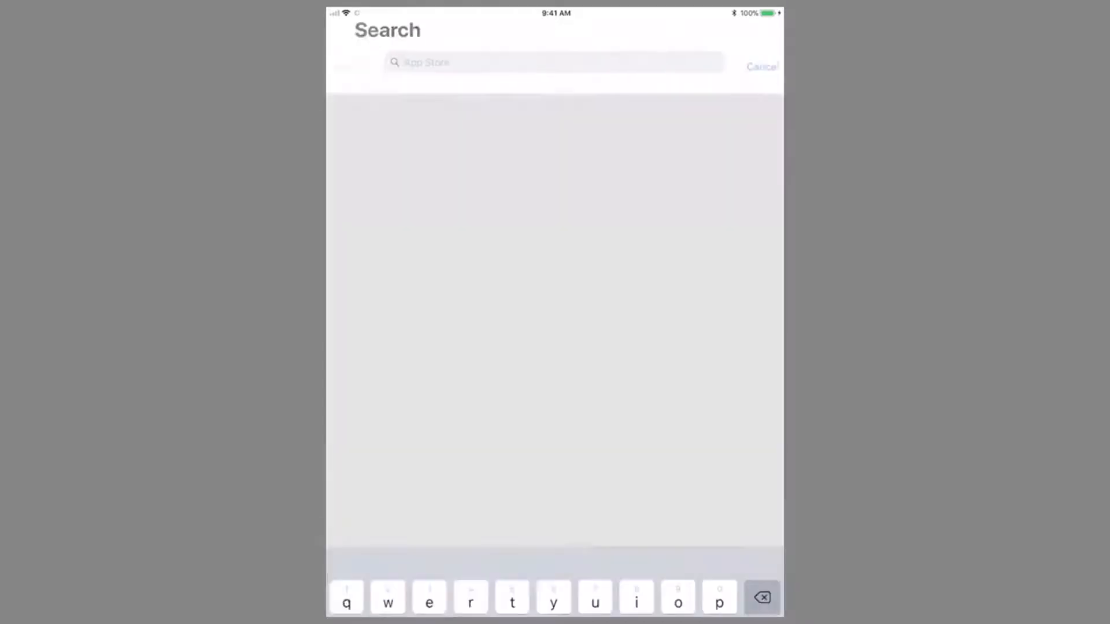
text(o)
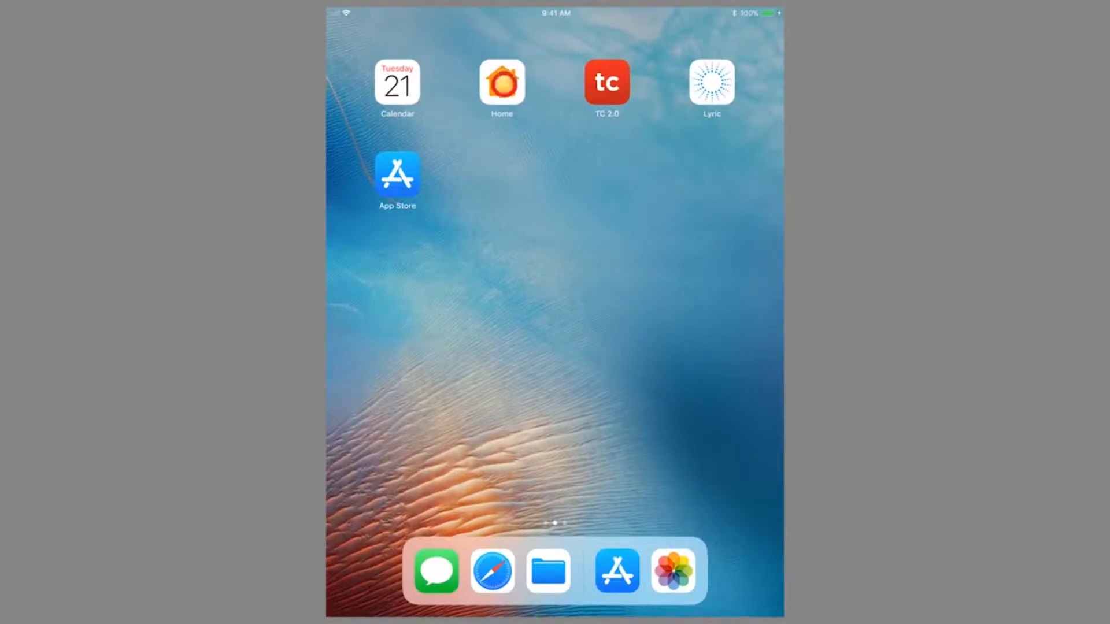
- Launch the Home app and reach the Add Accessory screen asking for a HomeKit code
click(501, 81)
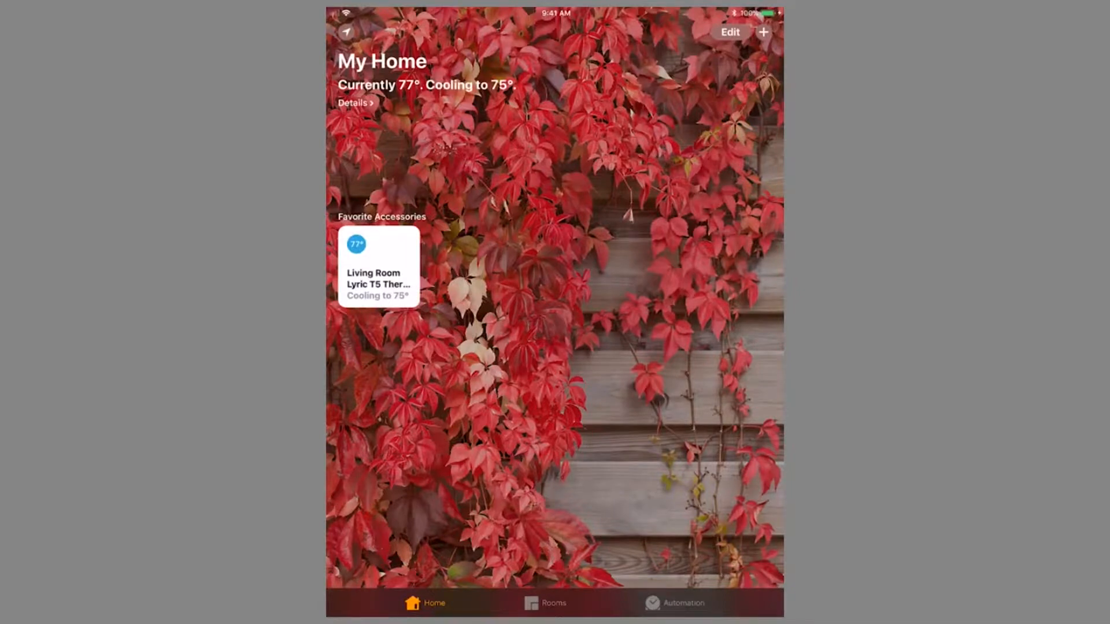
click(763, 33)
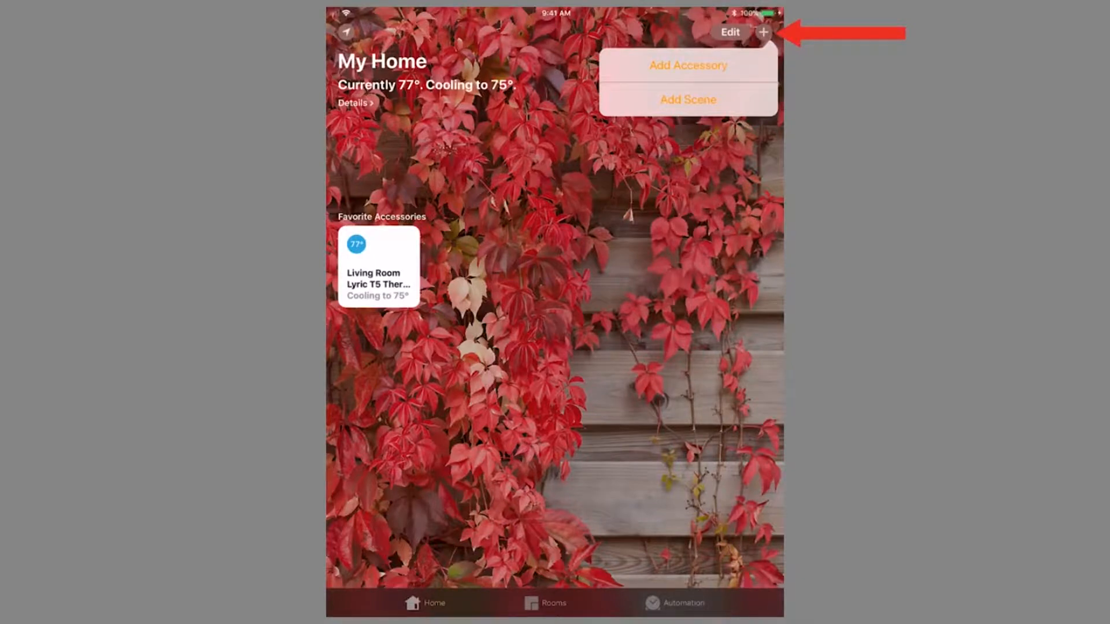
click(762, 33)
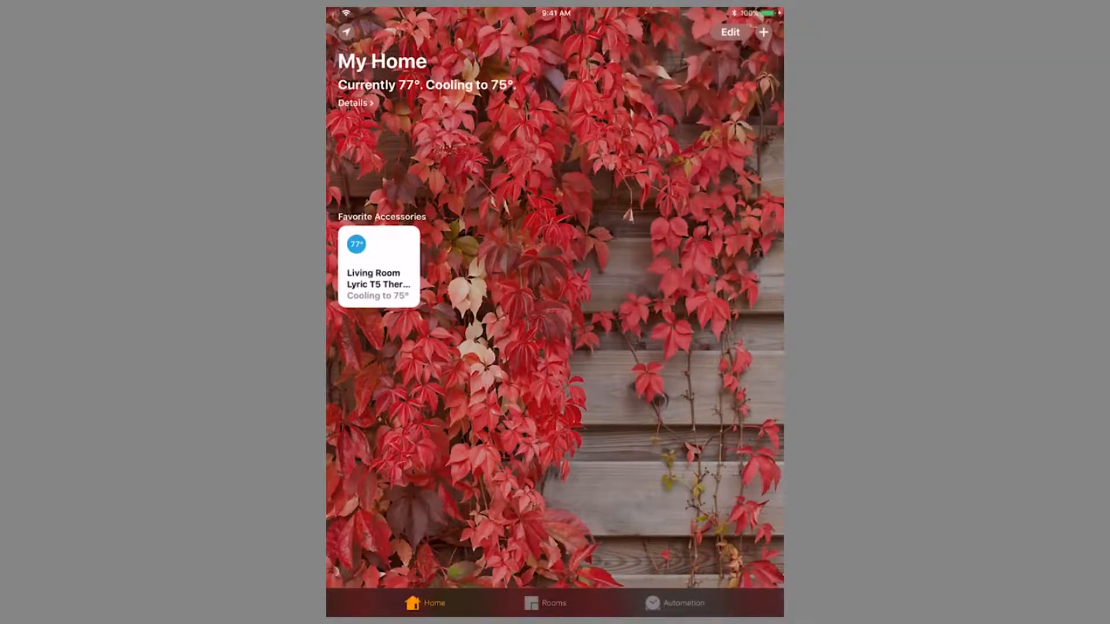
click(763, 33)
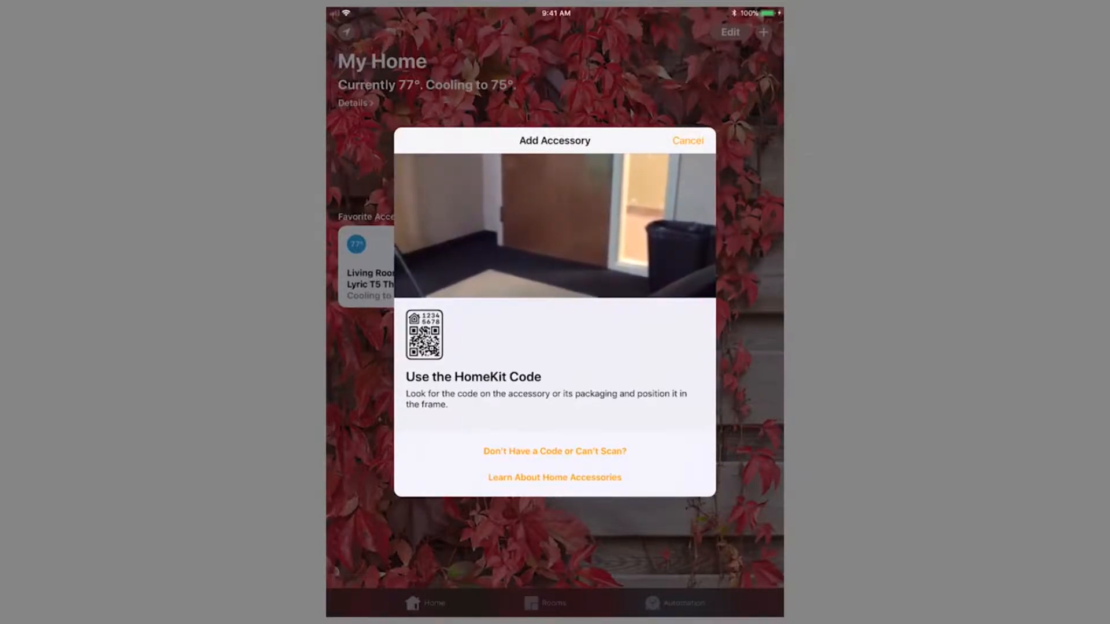
- Skip code scanning and choose the nearby LyricAIO942DDA controller to add
click(553, 451)
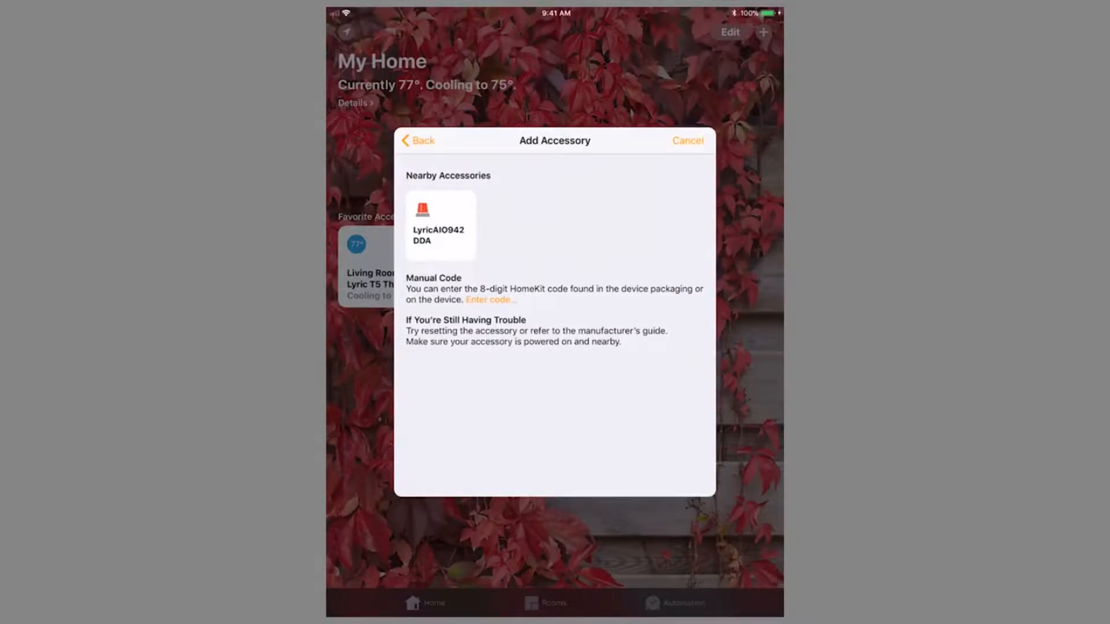
click(440, 230)
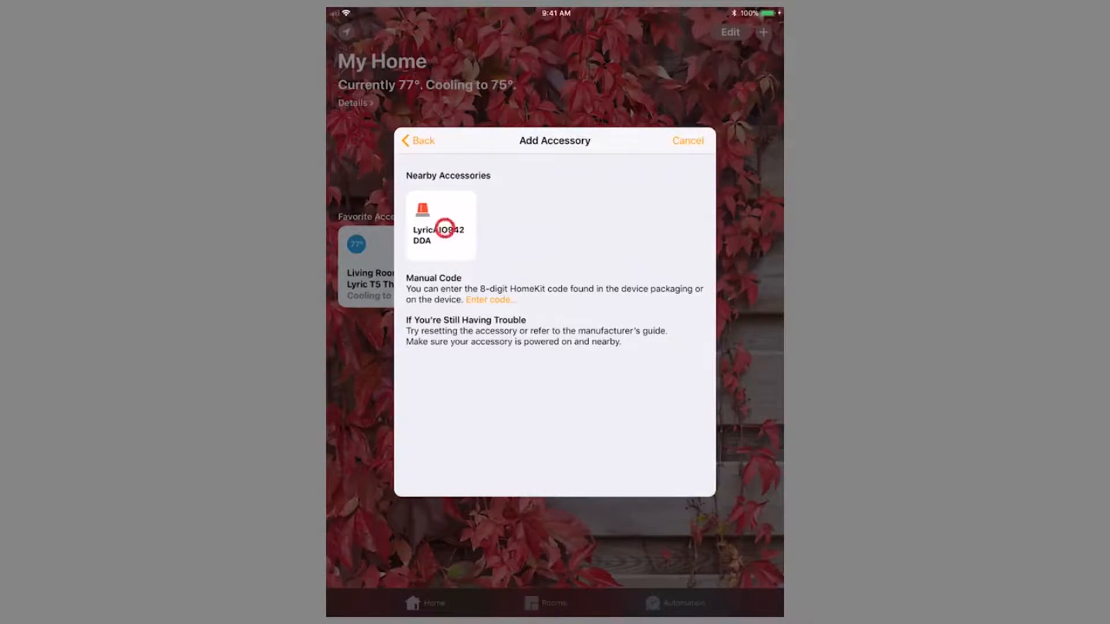
click(490, 300)
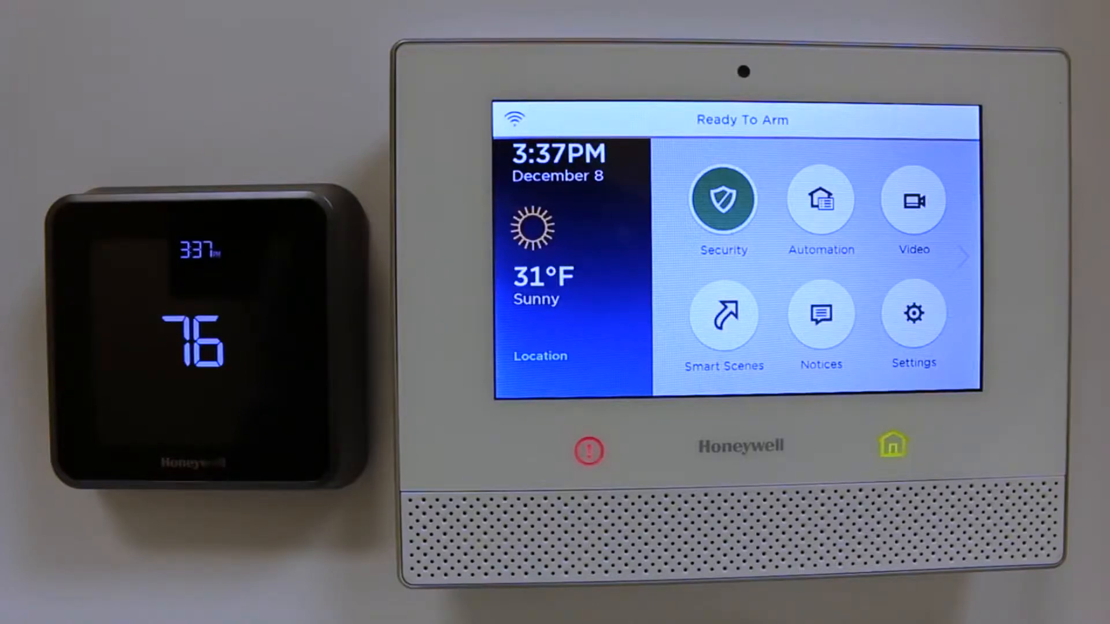
- On the Lyric panel, enter the installer code in Settings and reach Advanced programming
click(722, 200)
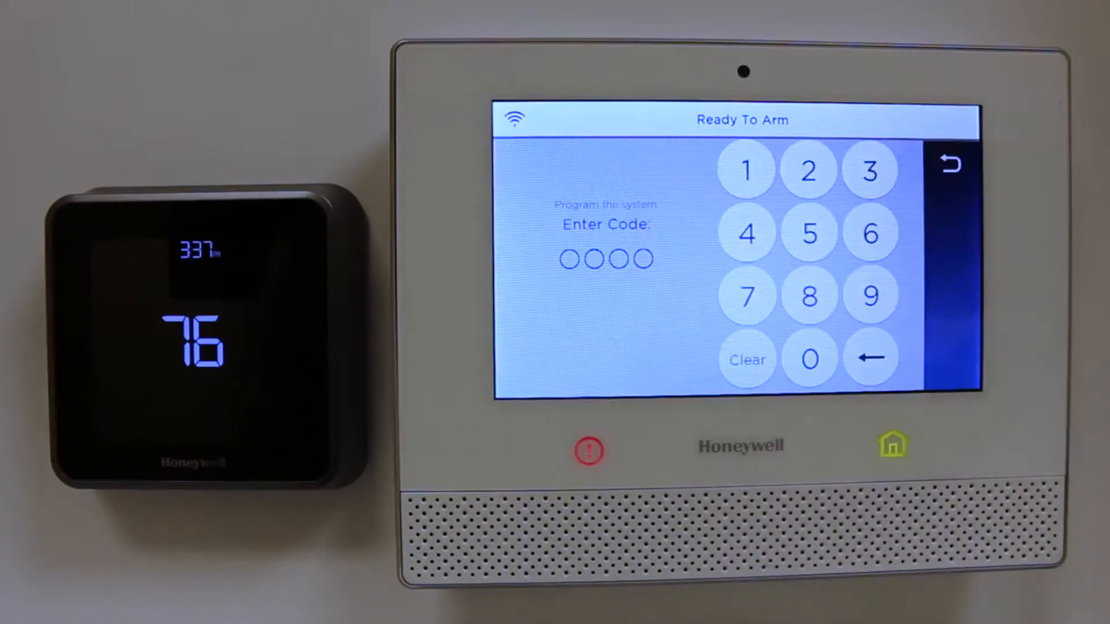
click(808, 231)
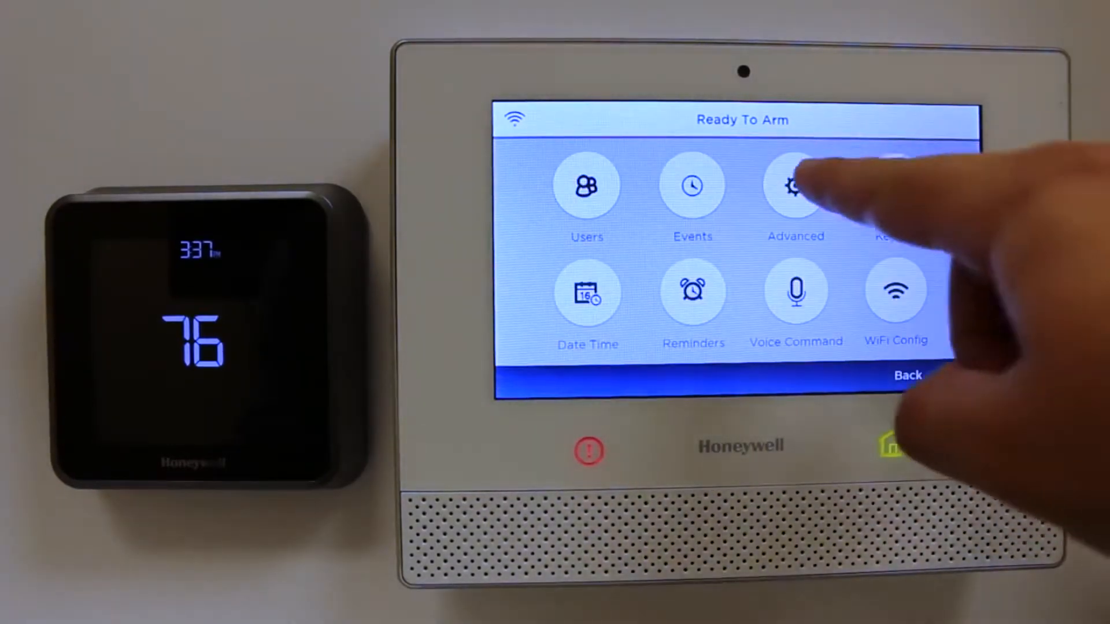
click(795, 185)
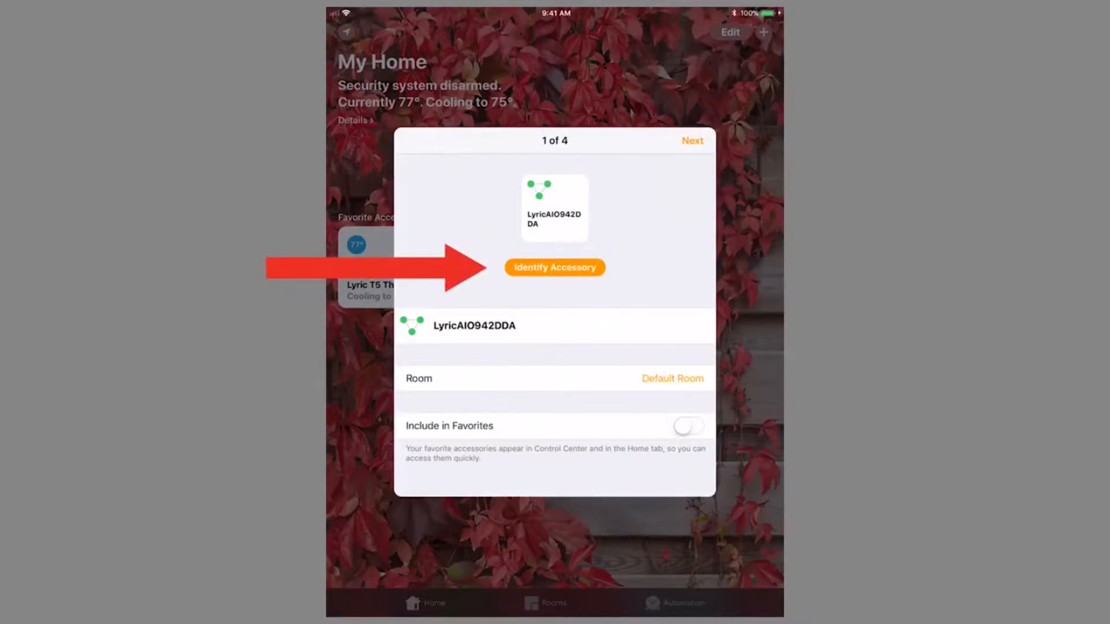
- Place the Lyric controller in Living Room and the Front sensor in Kitchen, advancing to accessory 3 of 4
click(670, 378)
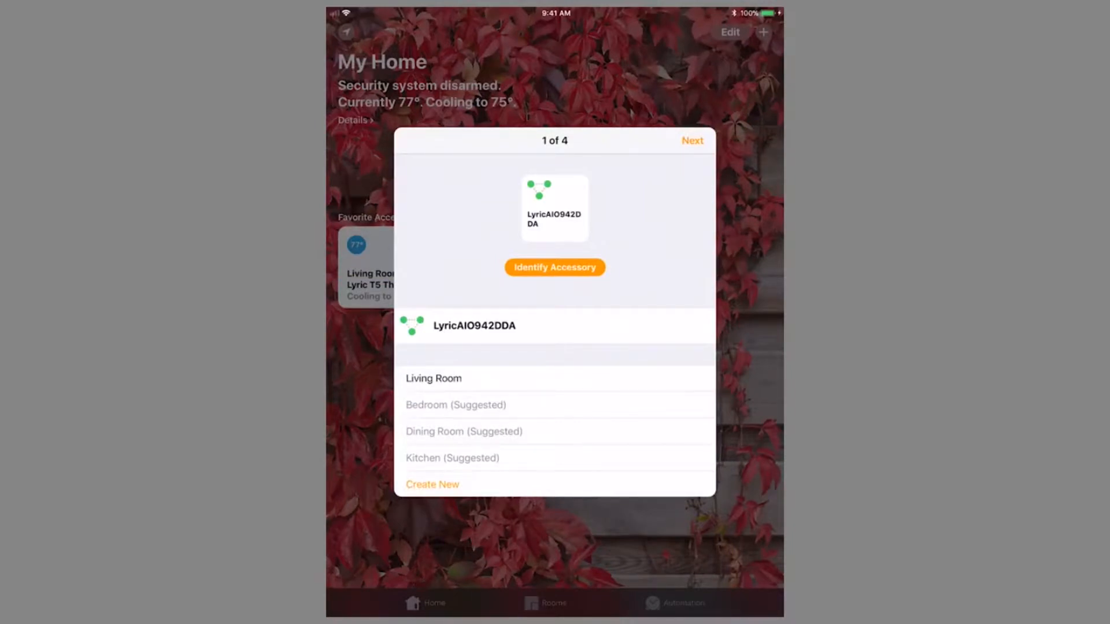
click(433, 378)
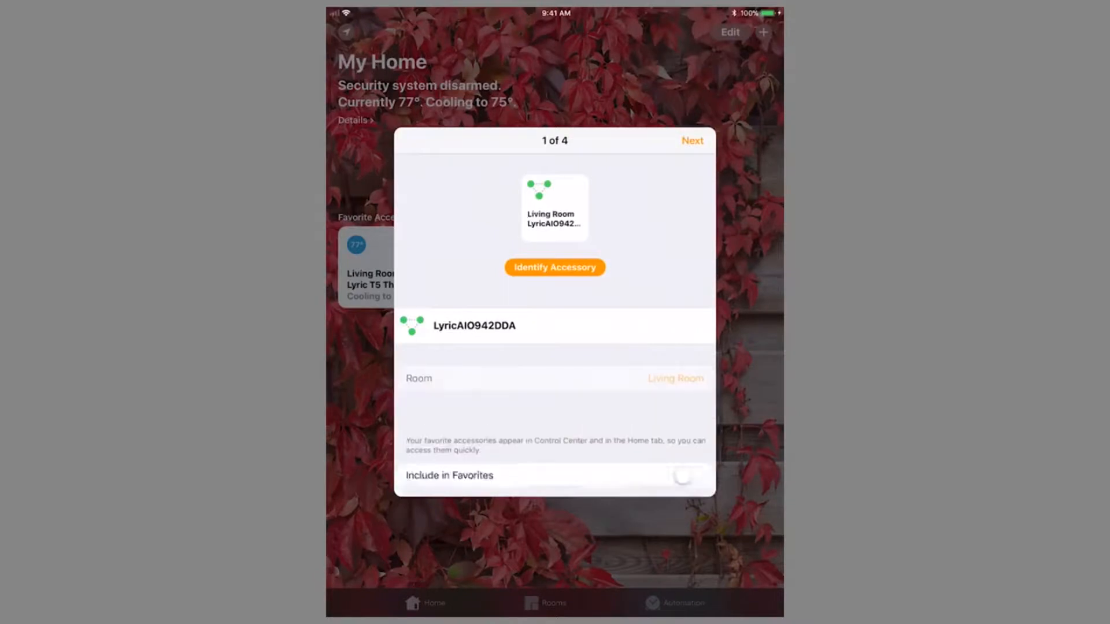
click(692, 141)
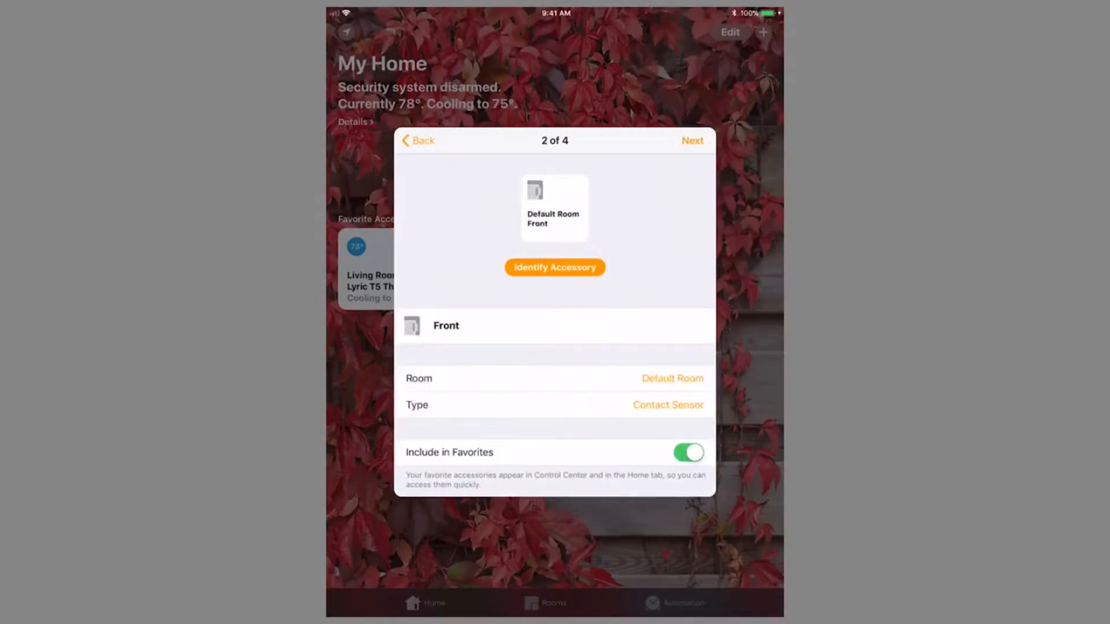
click(670, 378)
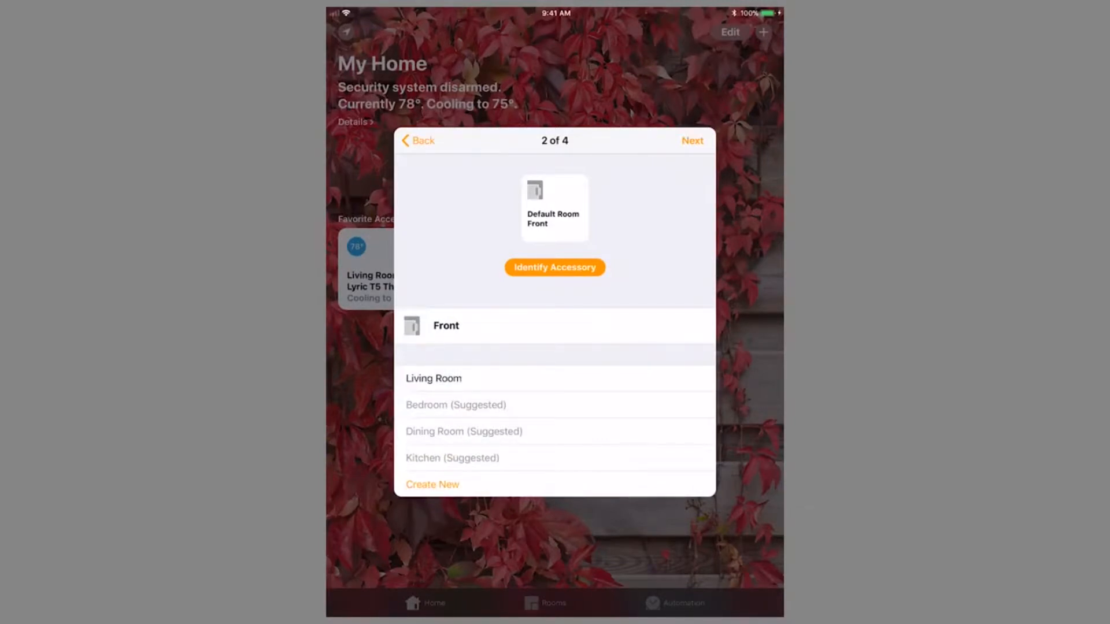
click(452, 457)
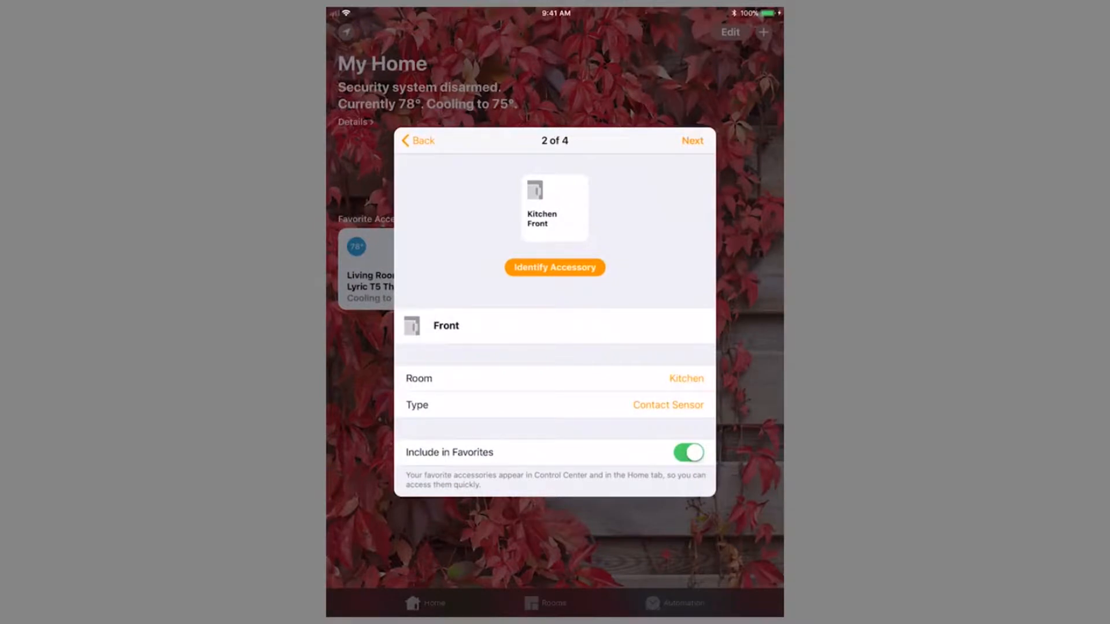
click(691, 140)
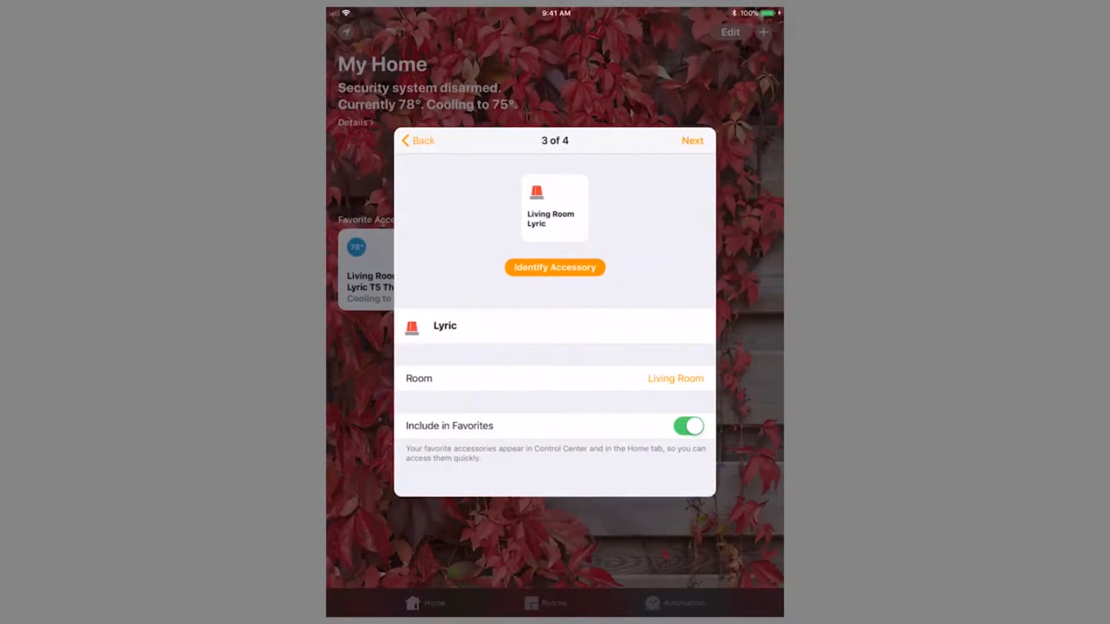
- Rename the Zone 6 accessory to 'Motion Detector' on the 4 of 4 setup page
click(692, 141)
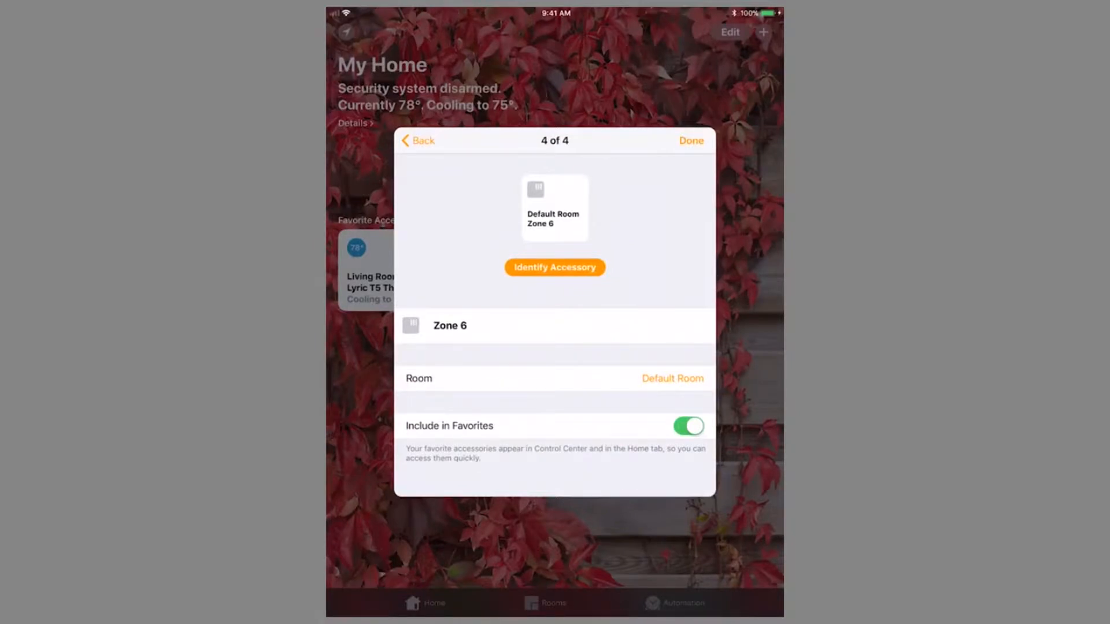
click(450, 326)
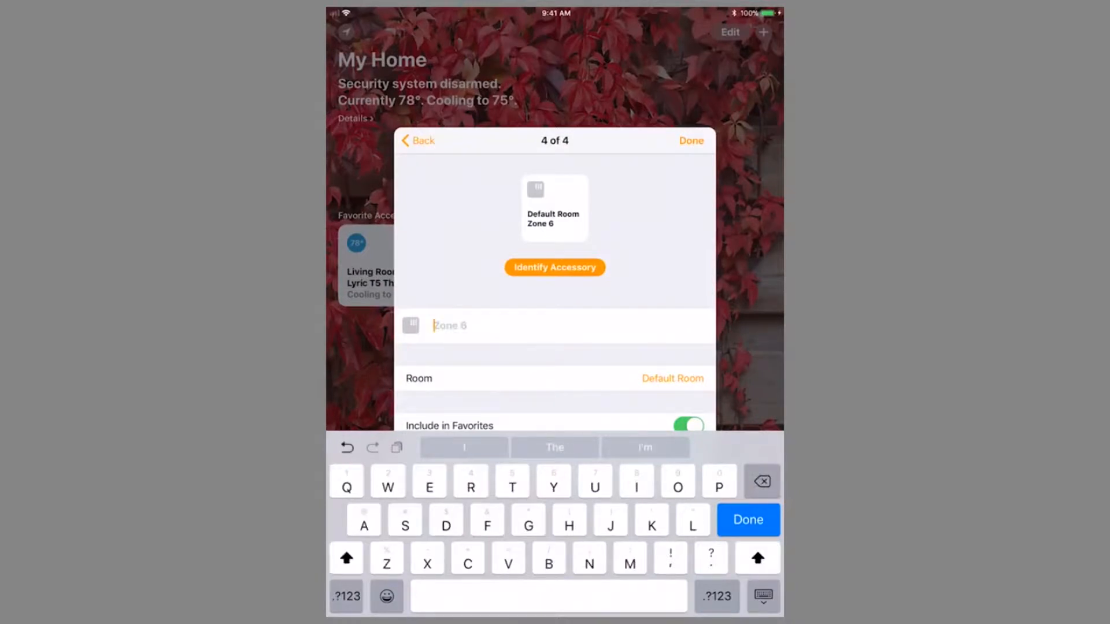
text(Motio)
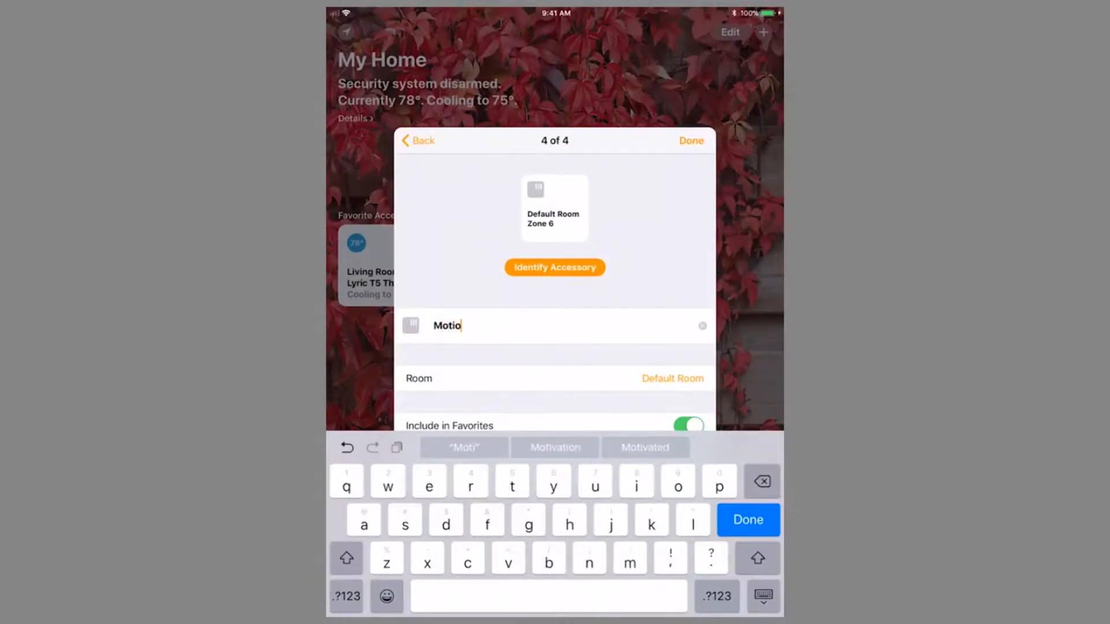
text(n)
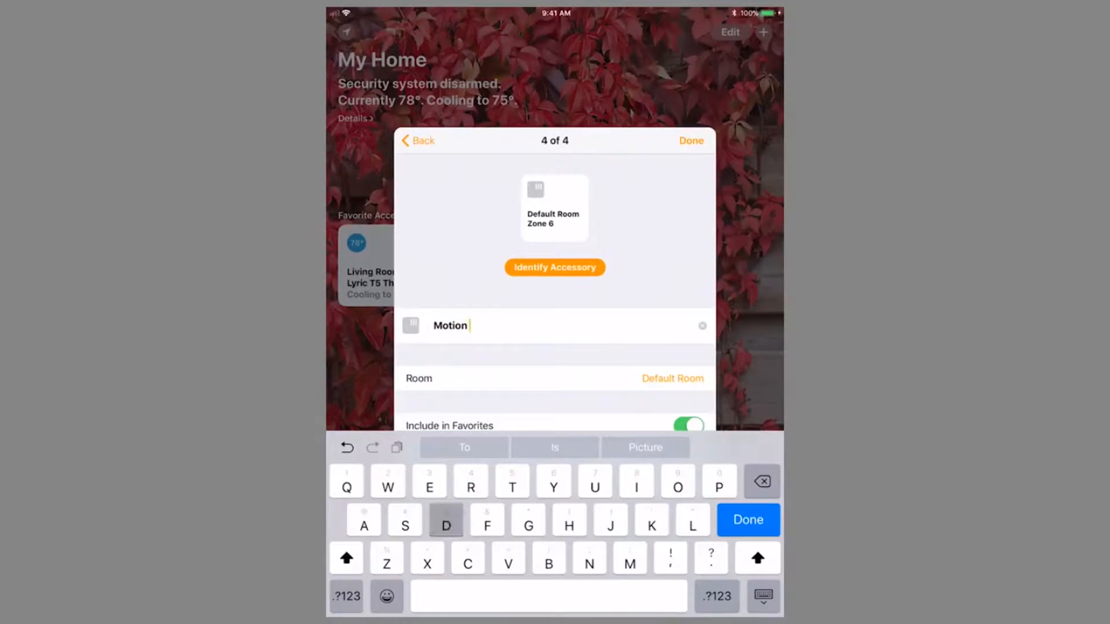
text(Detect)
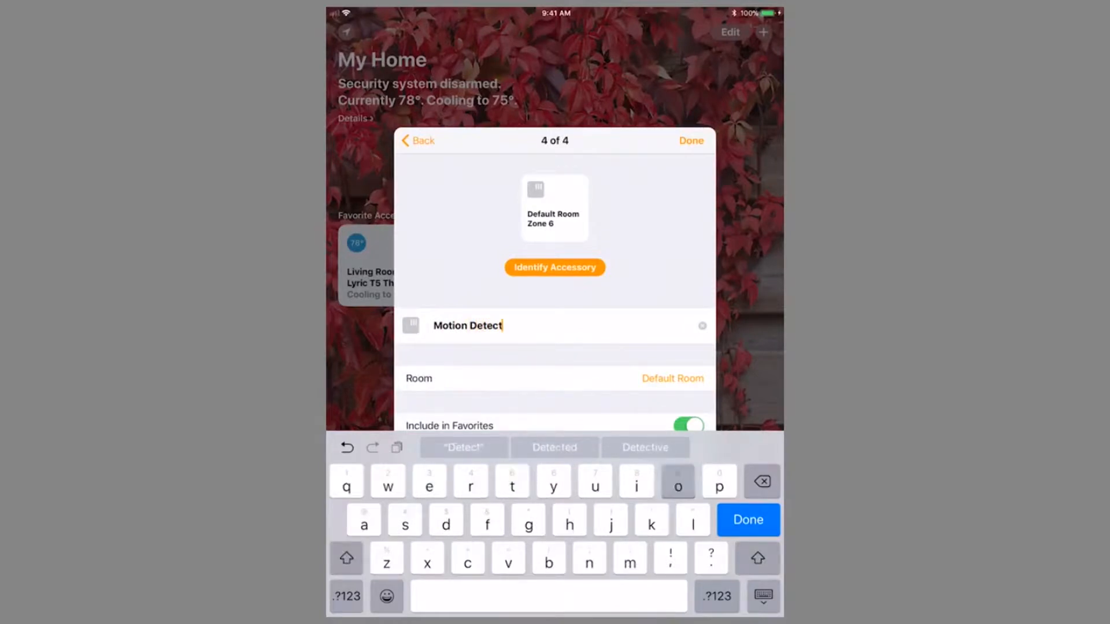
click(748, 519)
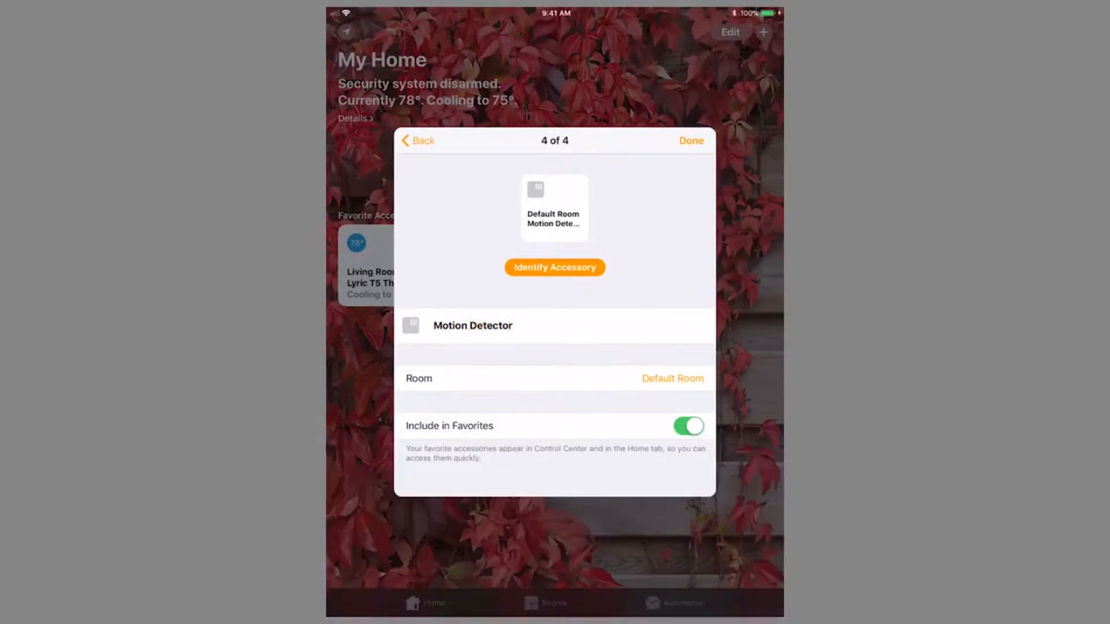
- Assign the motion detector to the Entrance room and finish accessory setup
click(670, 378)
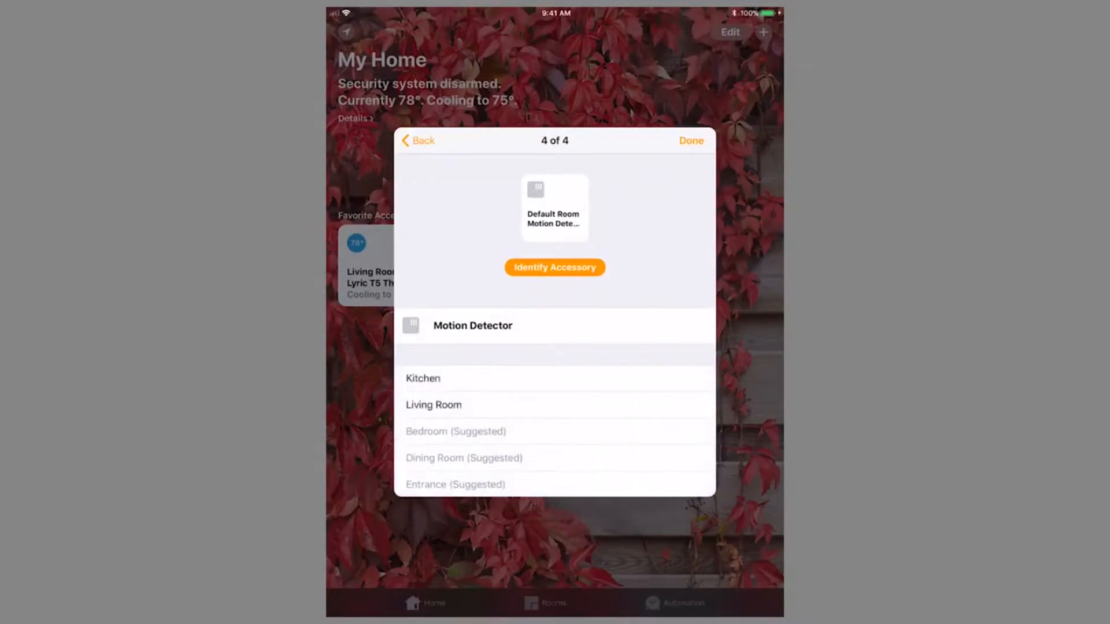
click(454, 484)
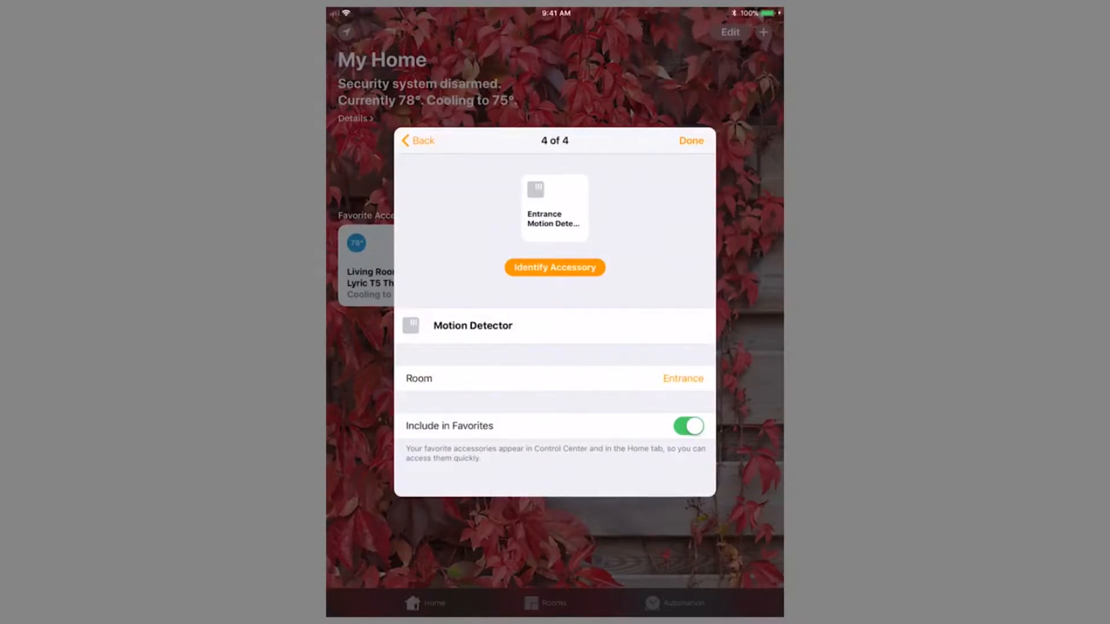
click(690, 141)
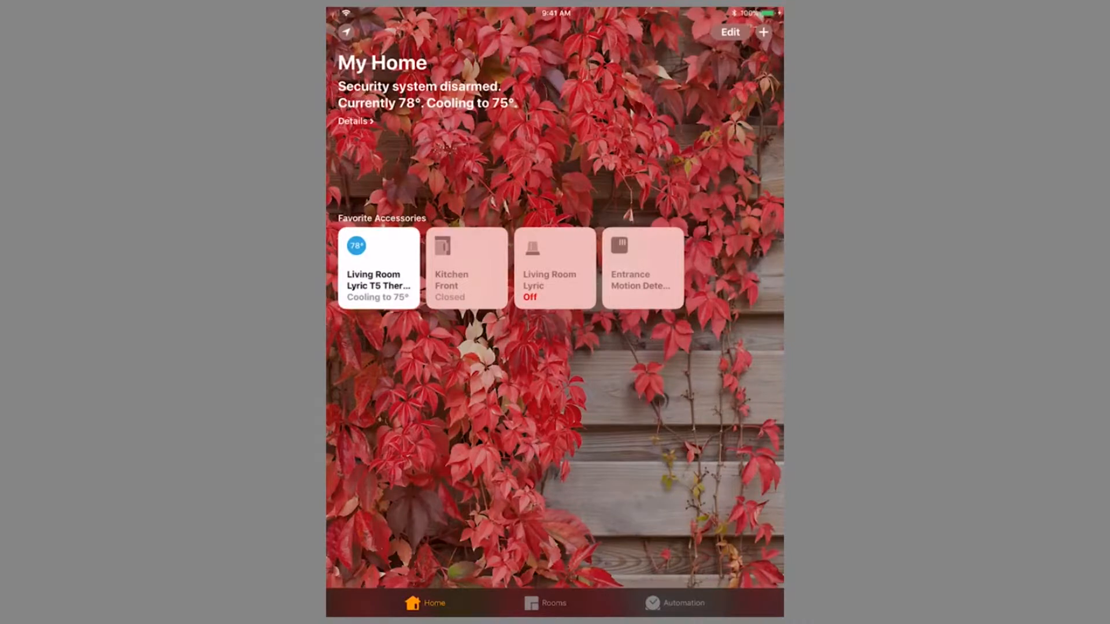
- Reorder favourites so the Living Room Lyric tile precedes Kitchen Front
click(729, 32)
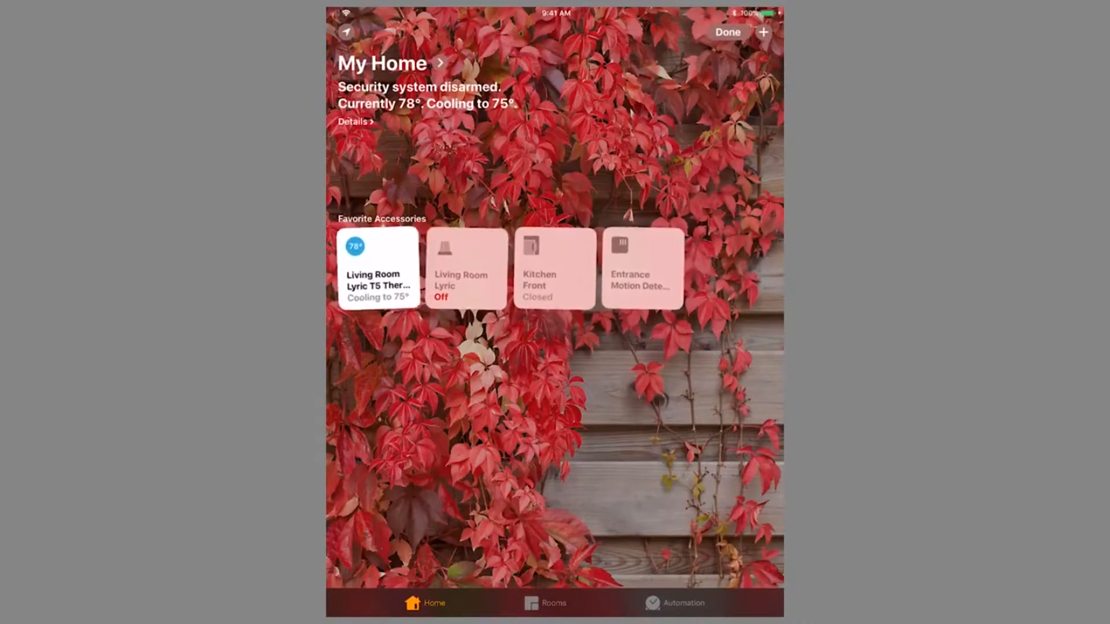
click(727, 32)
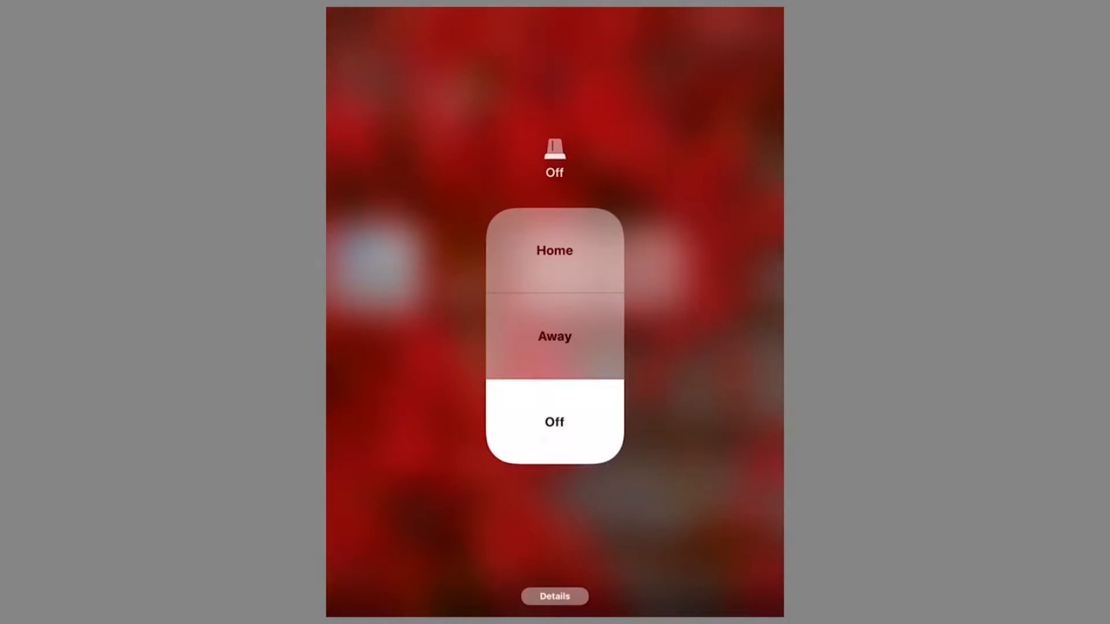
- Arm the Lyric security system in Home mode, disarm it to Off, and return to My Home
click(553, 251)
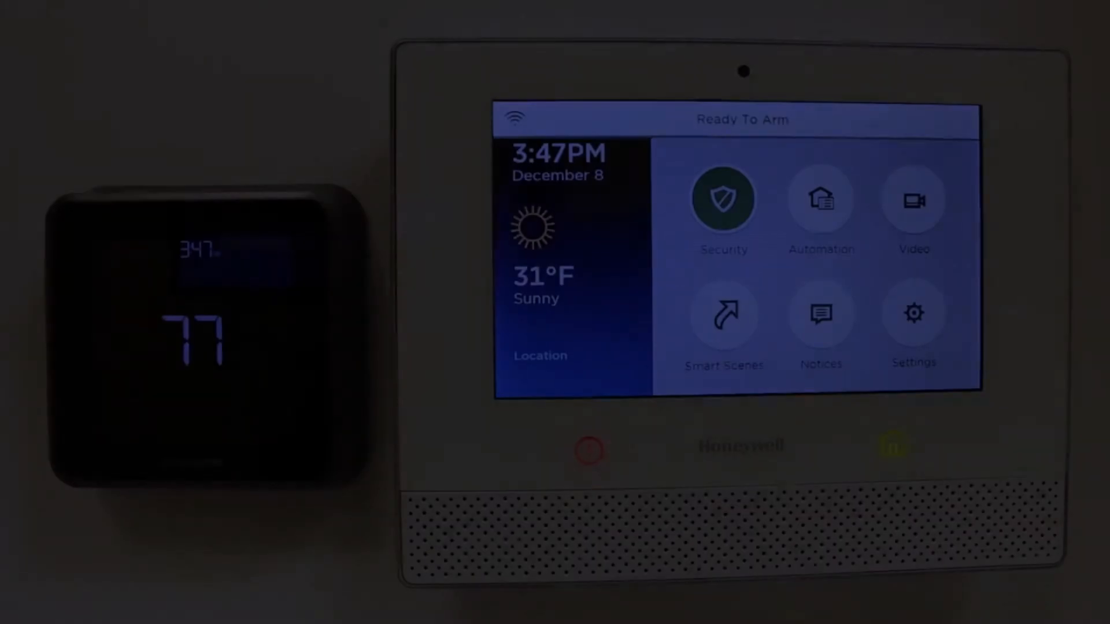
click(722, 198)
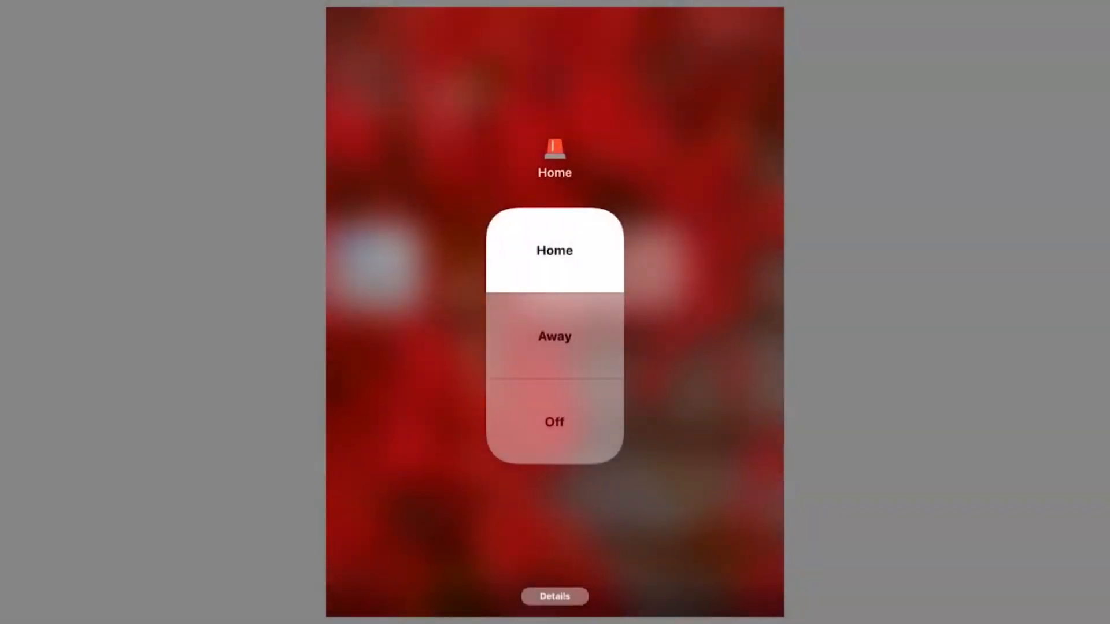
click(554, 422)
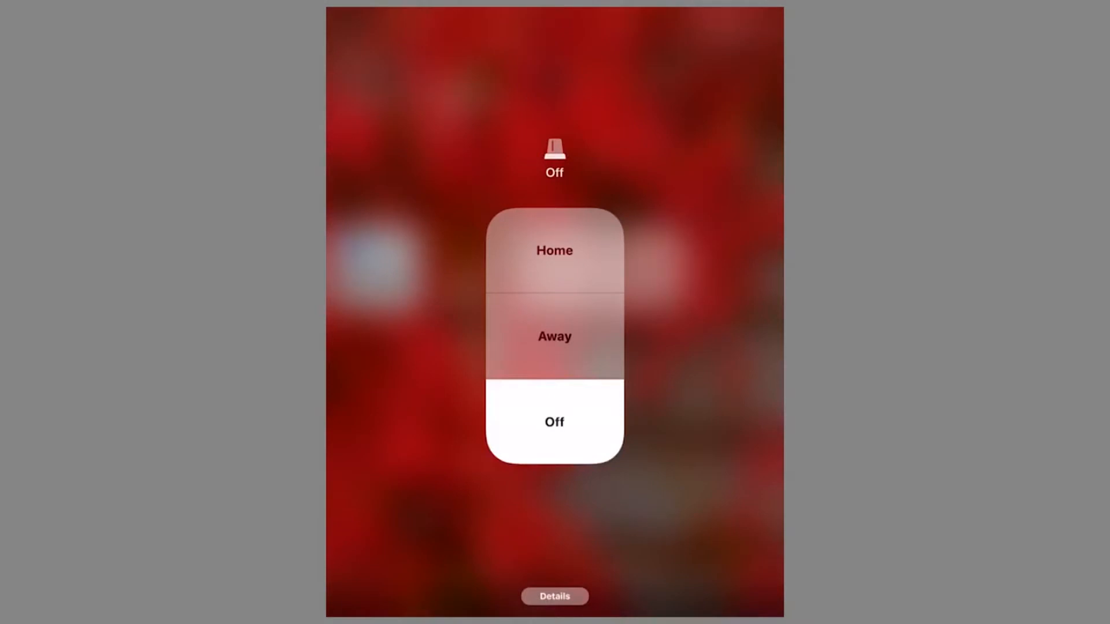
click(554, 421)
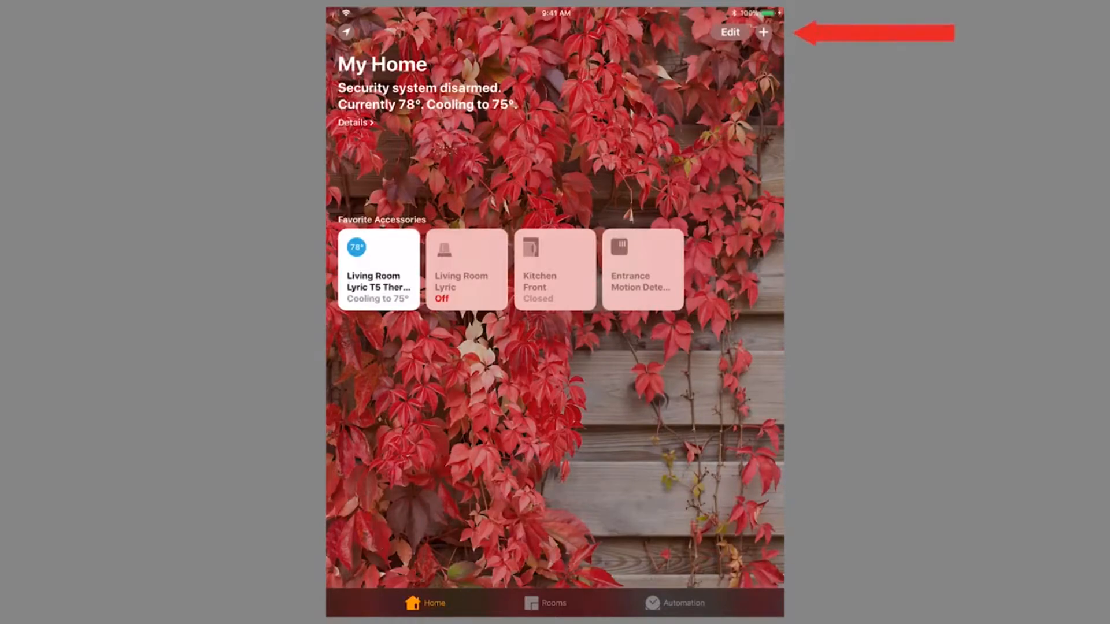
- Start a new scene from the suggested Leave Home template with the Lyric set to Away
click(763, 32)
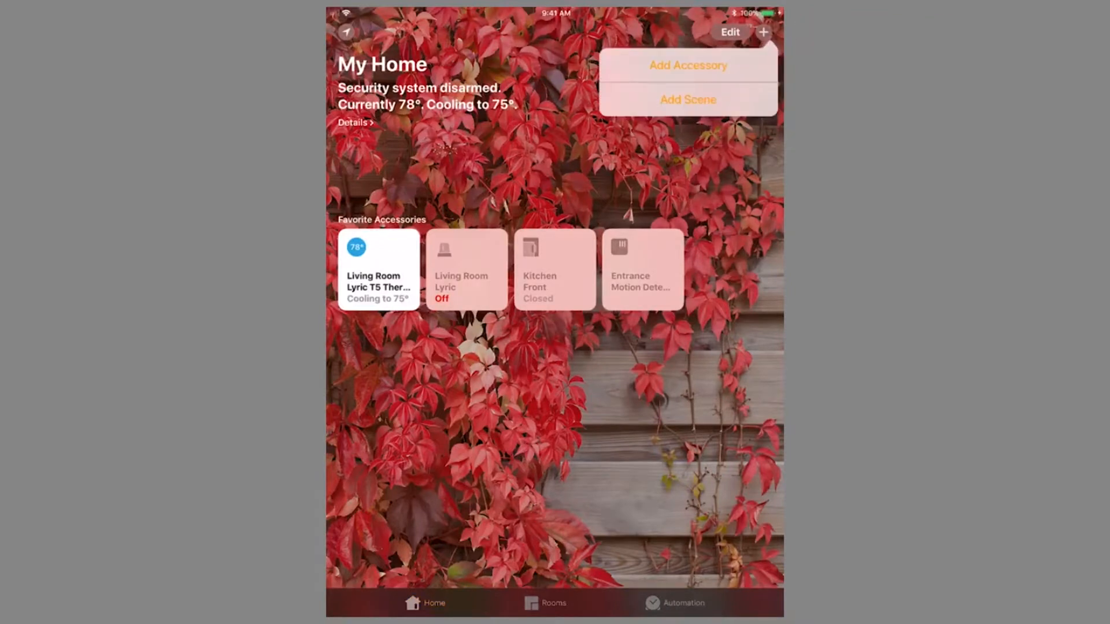
click(686, 100)
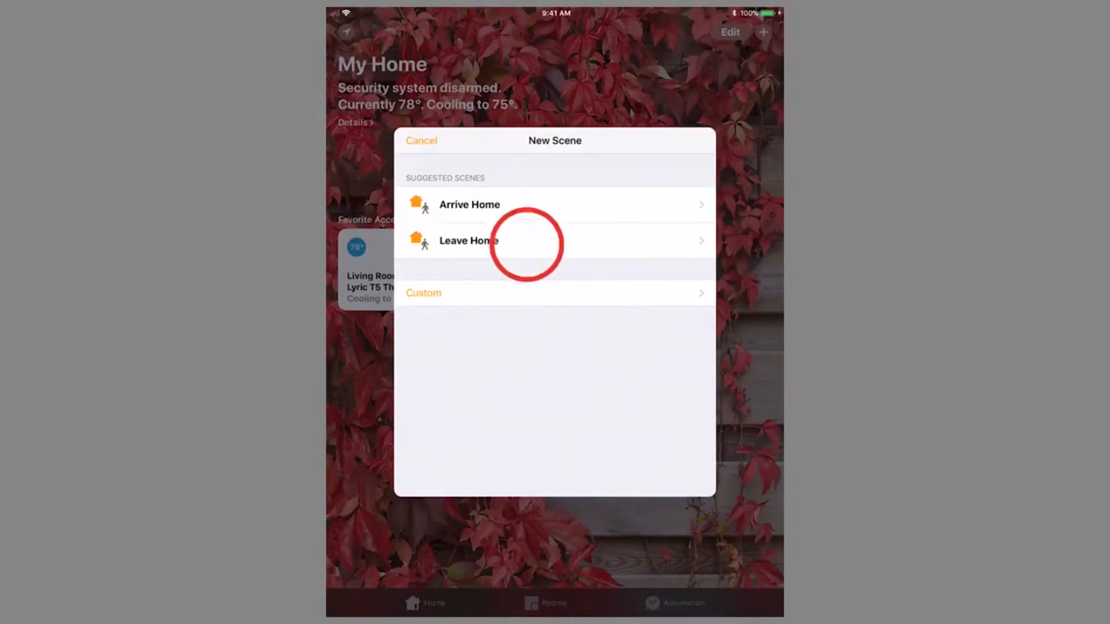
click(468, 241)
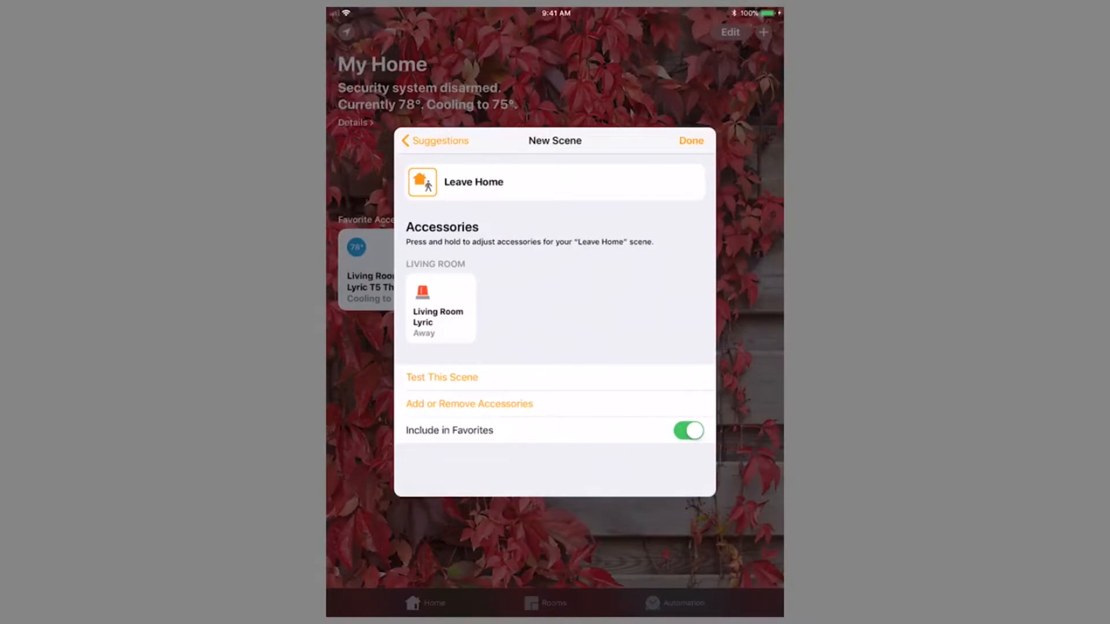
- Add the Living Room T5 thermostat, cooling to 75°, to the Leave Home scene
click(562, 404)
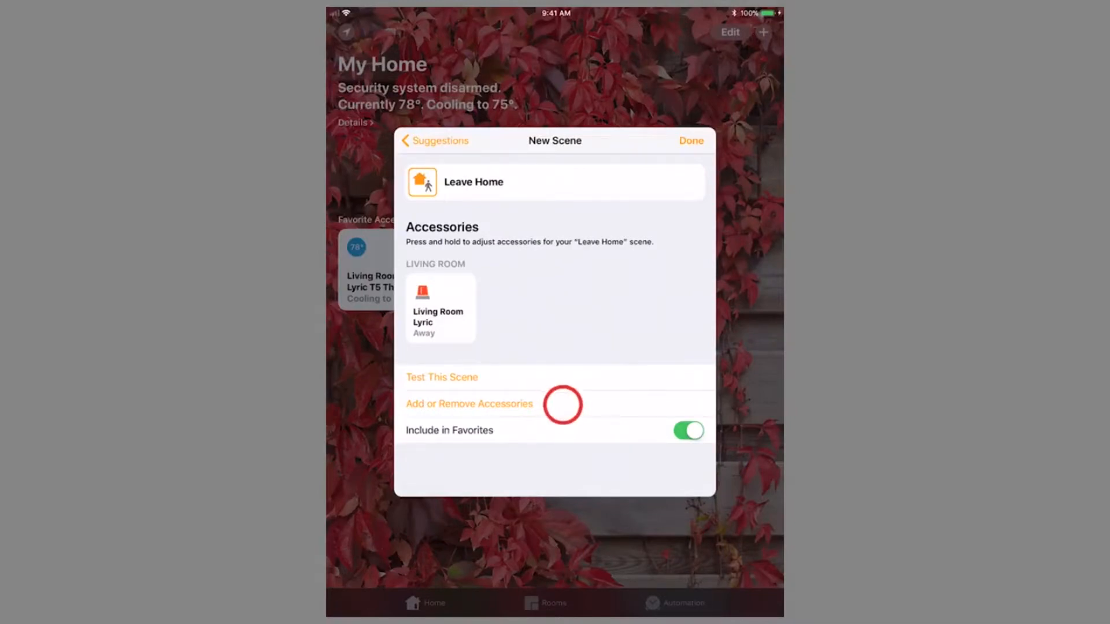
click(468, 403)
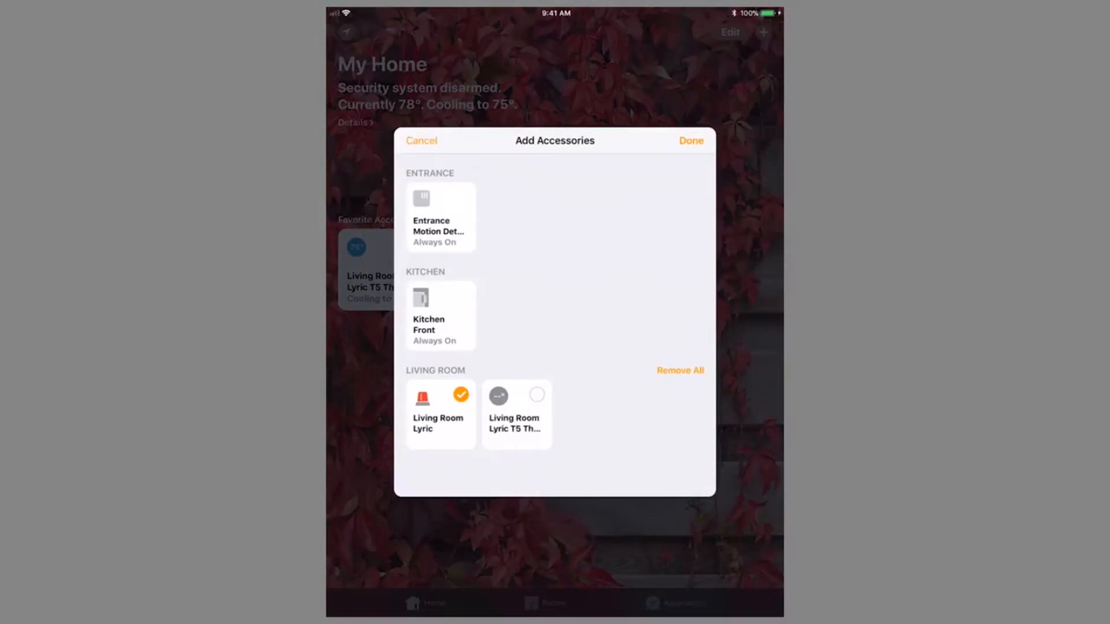
click(516, 413)
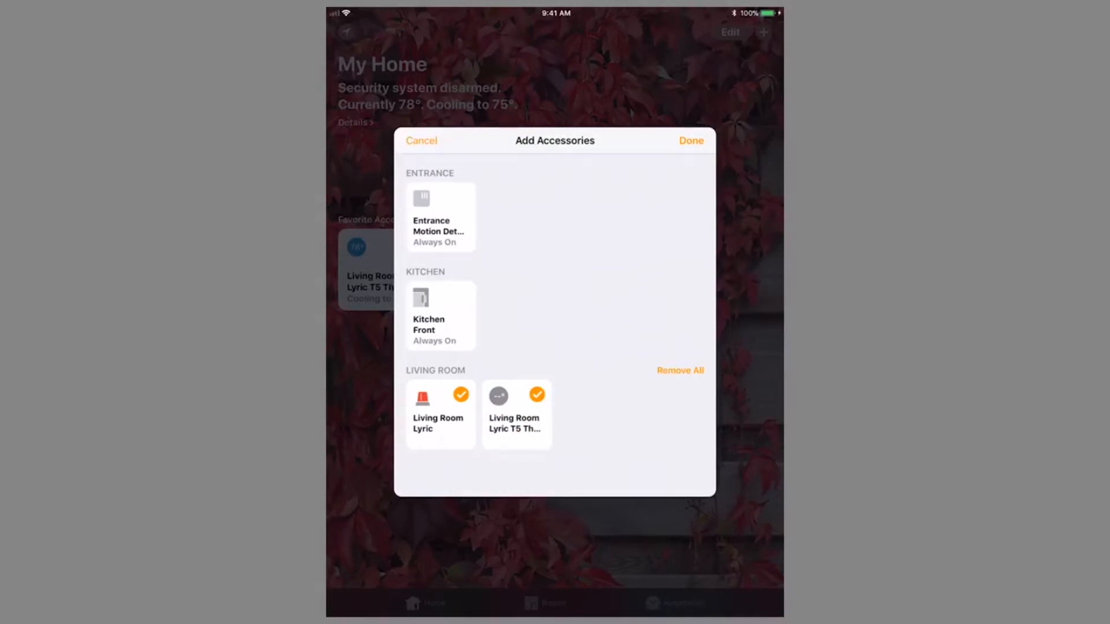
click(689, 139)
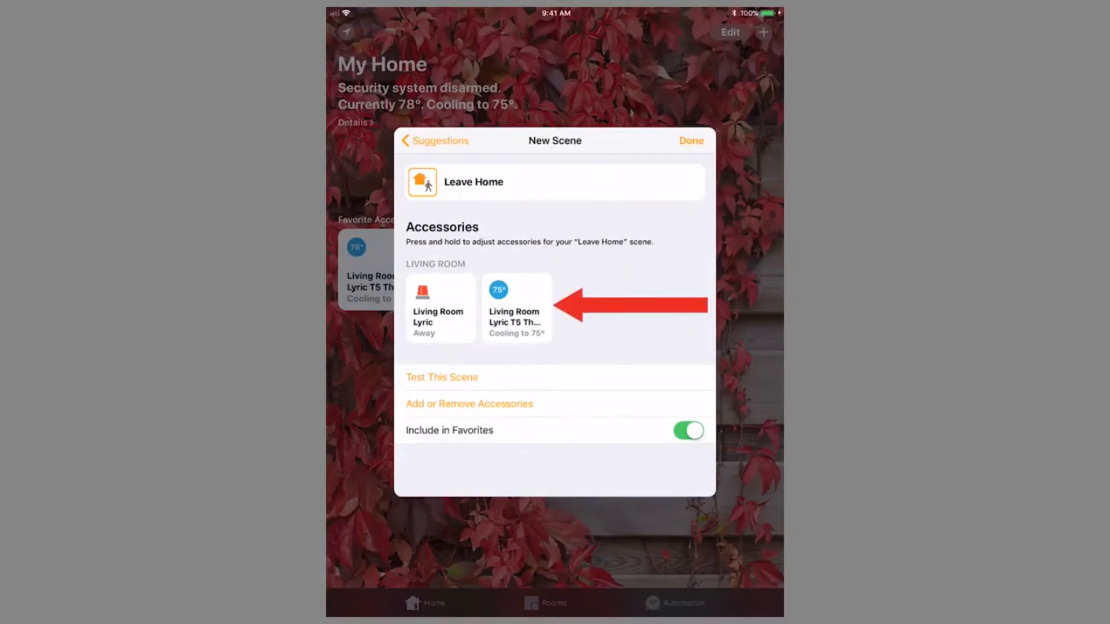
- Set the T5 thermostat to cool to 80° and save the Leave Home scene
click(516, 307)
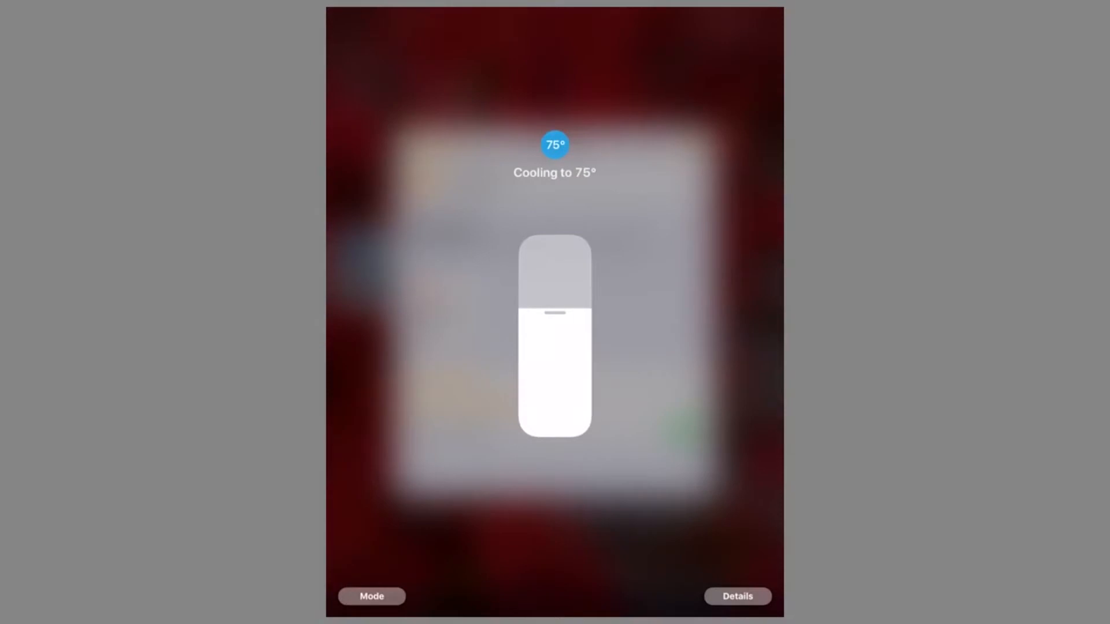
drag(555, 311, 555, 283)
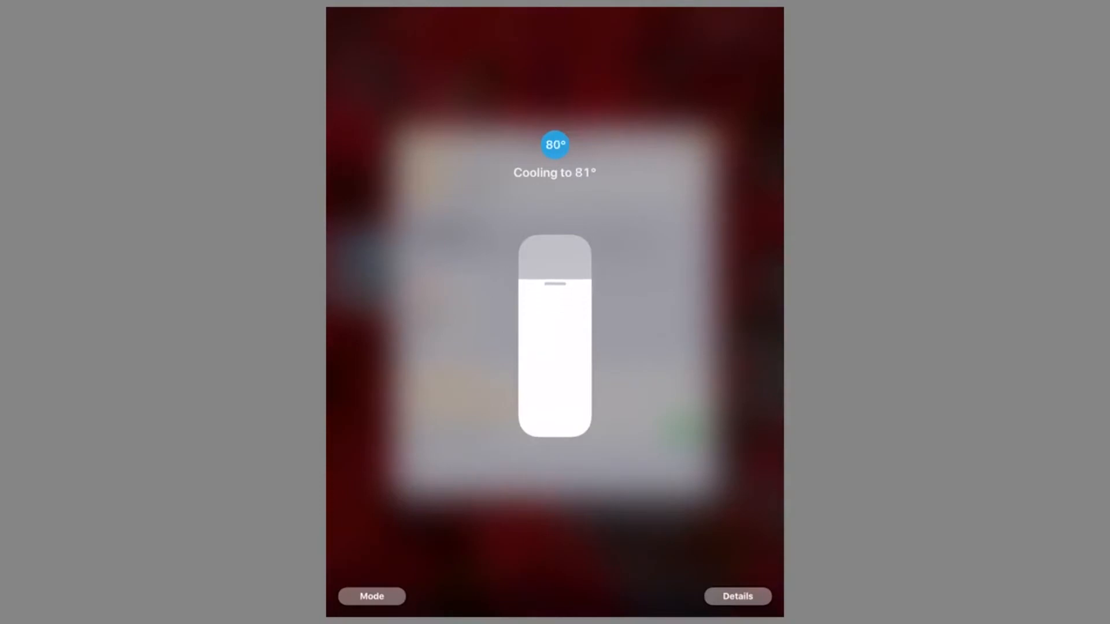
drag(556, 283, 556, 290)
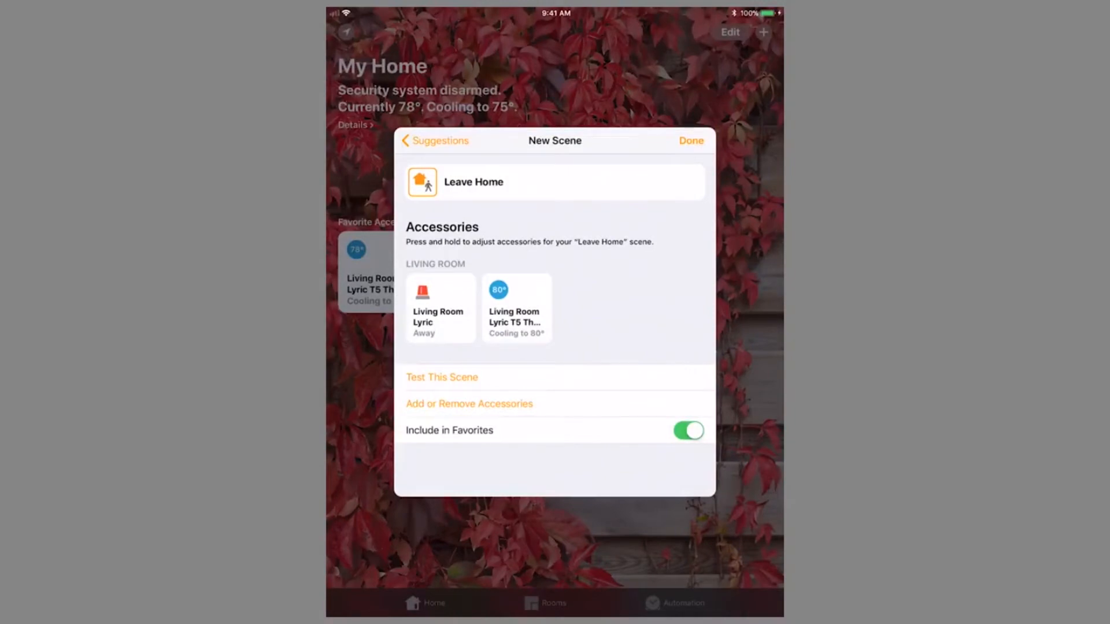
click(690, 141)
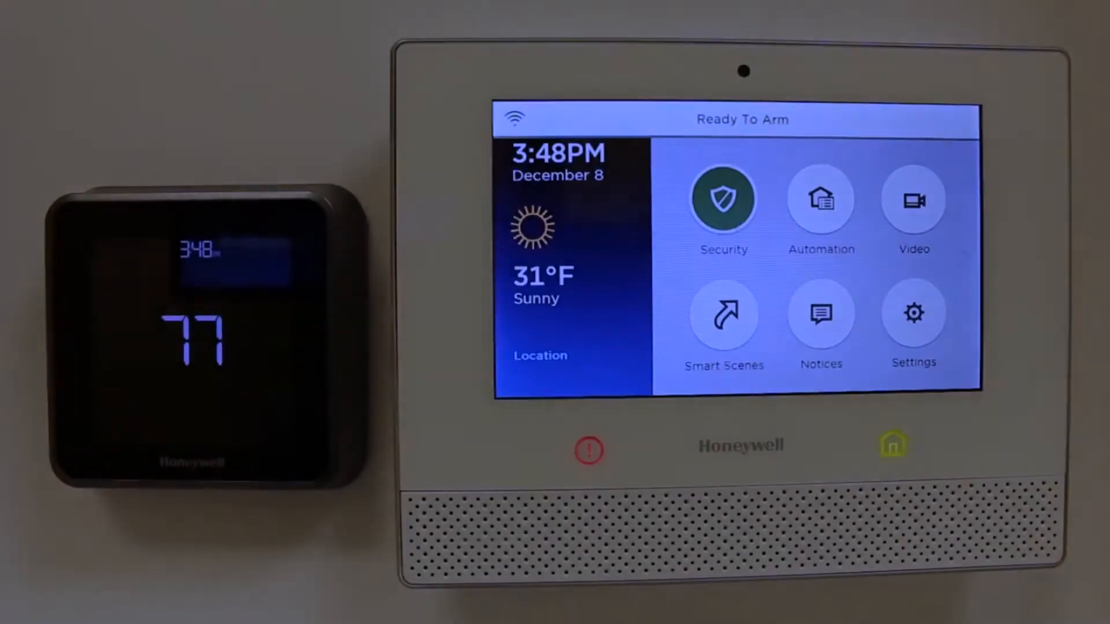
- View Leave Home among favourite scenes, then show the Automation page (Apple TV hub required)
click(722, 198)
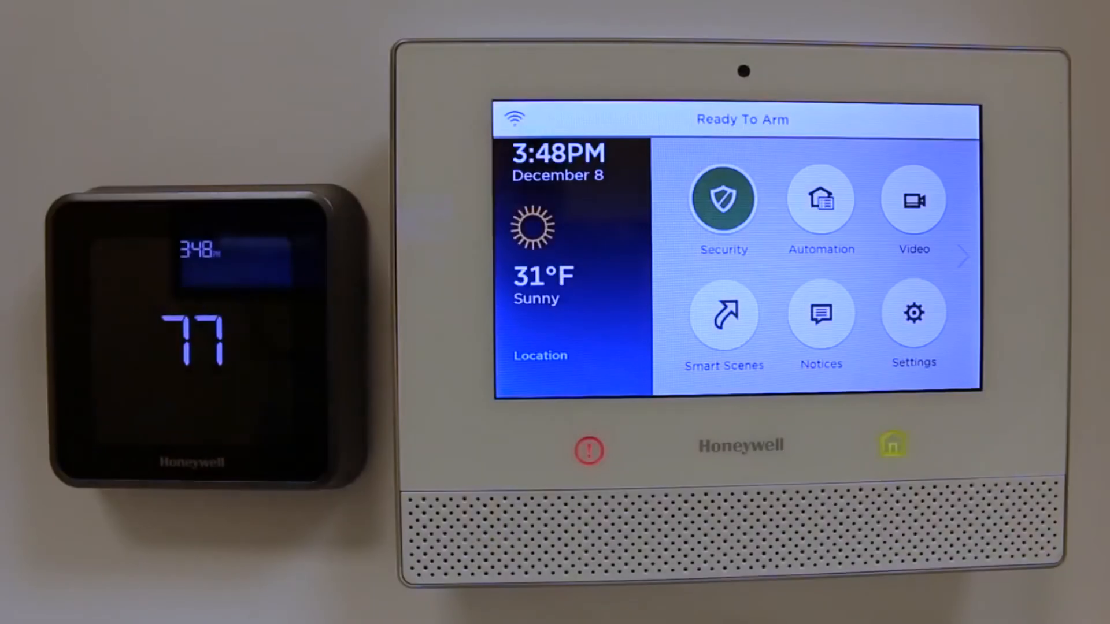
click(723, 199)
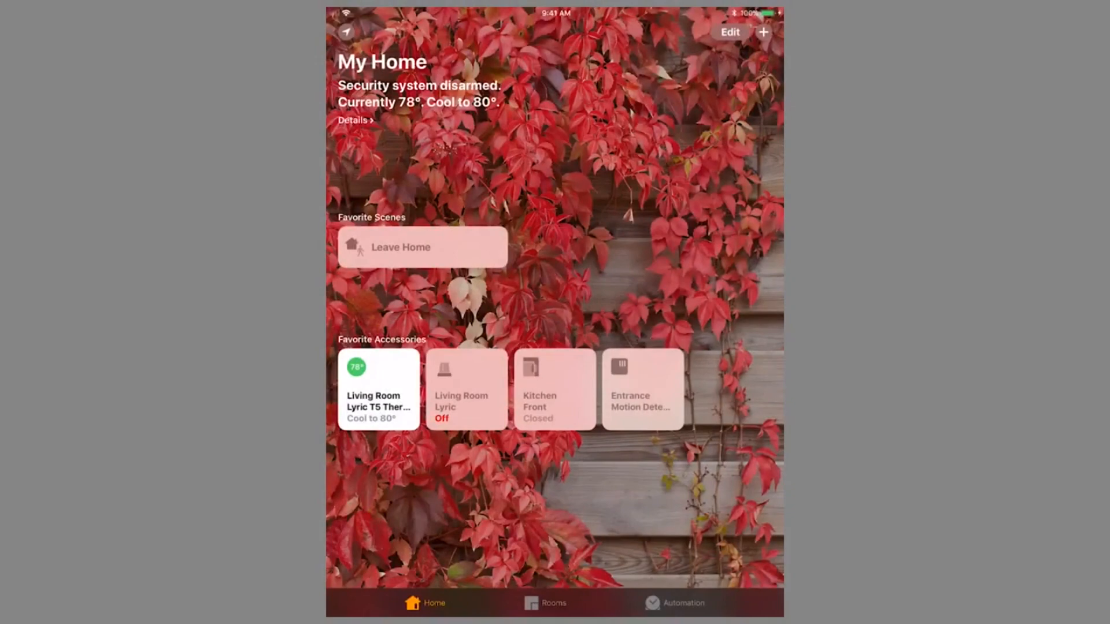
click(683, 603)
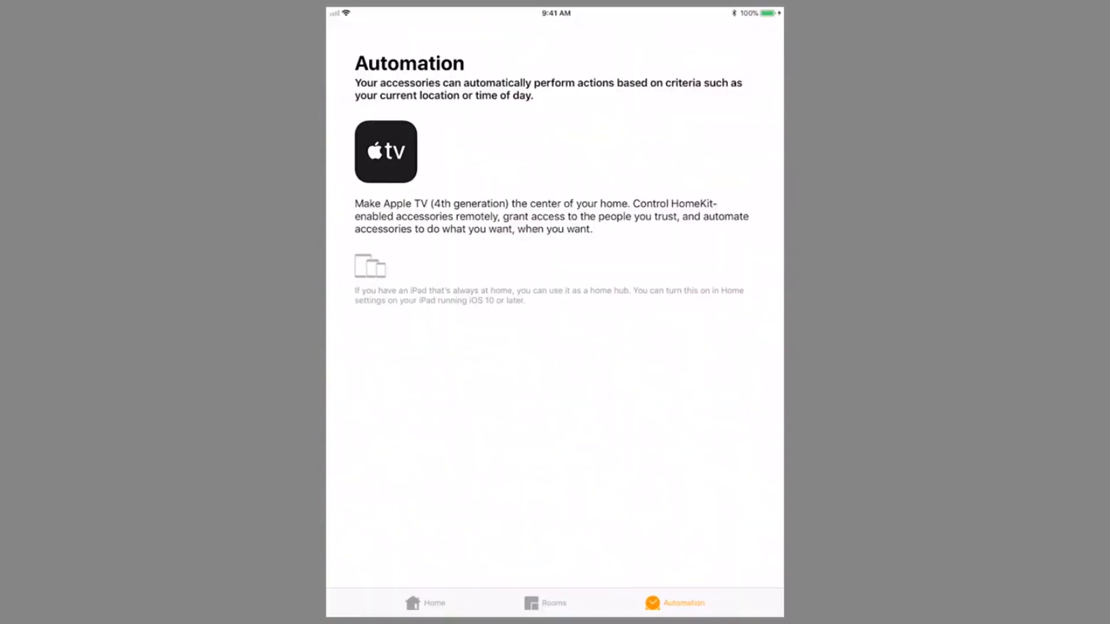